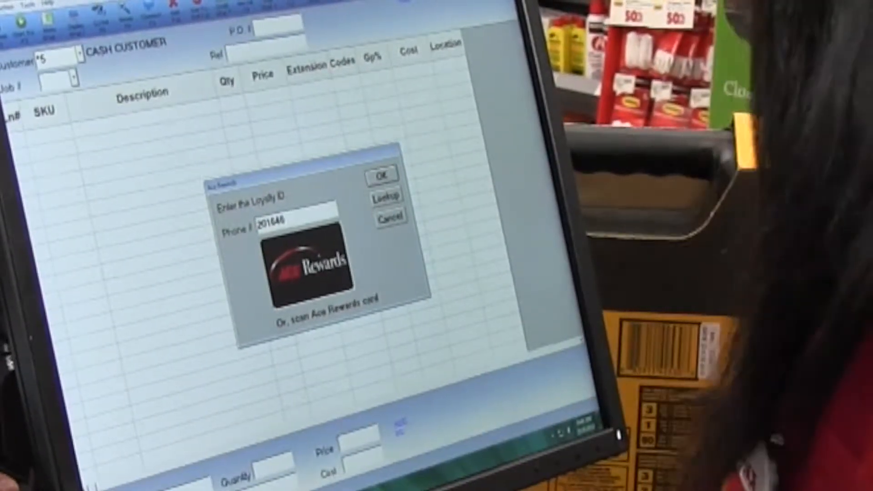
Confirm the customer's loyalty phone number in the Ace Rewards dialog.
left_click(380, 175)
type("DRILLW")
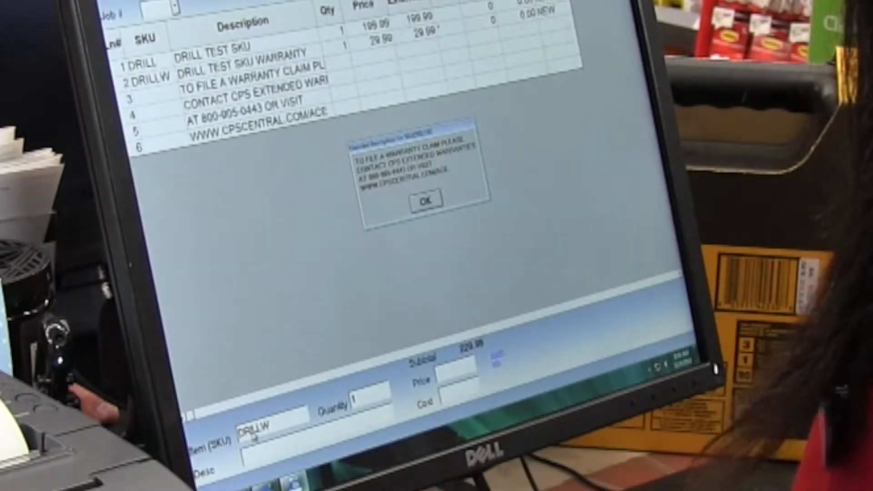
left_click(426, 199)
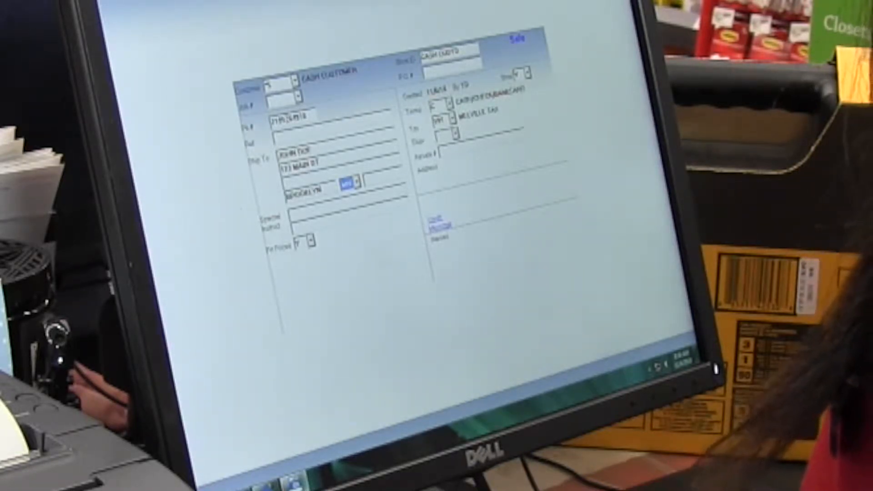
Enter the ship-to name and Brooklyn, NY street address for the cash customer.
left_click(357, 184)
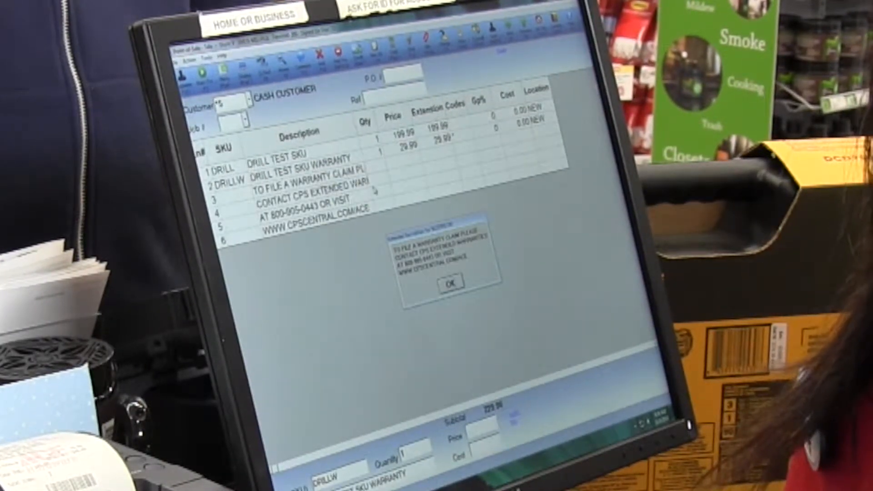
Dismiss the warranty claim notice on the drill warranty line.
left_click(449, 284)
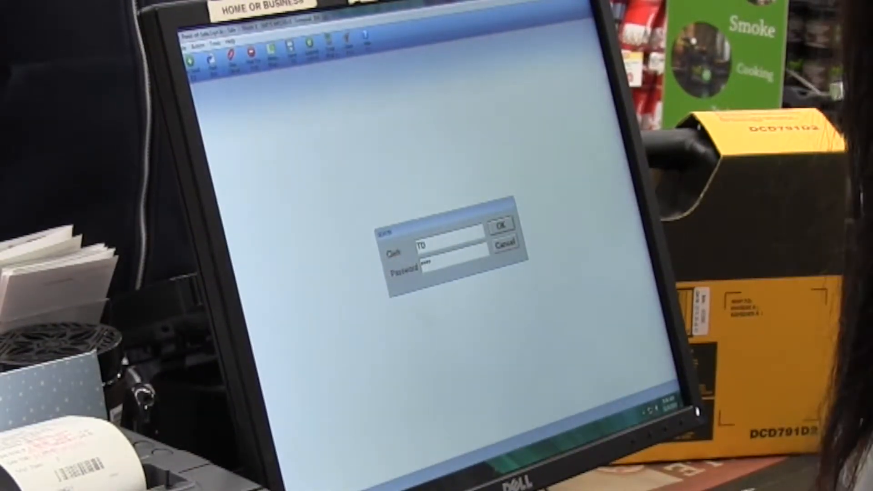
Confirm the clerk ID and password to open a new empty sale.
left_click(502, 227)
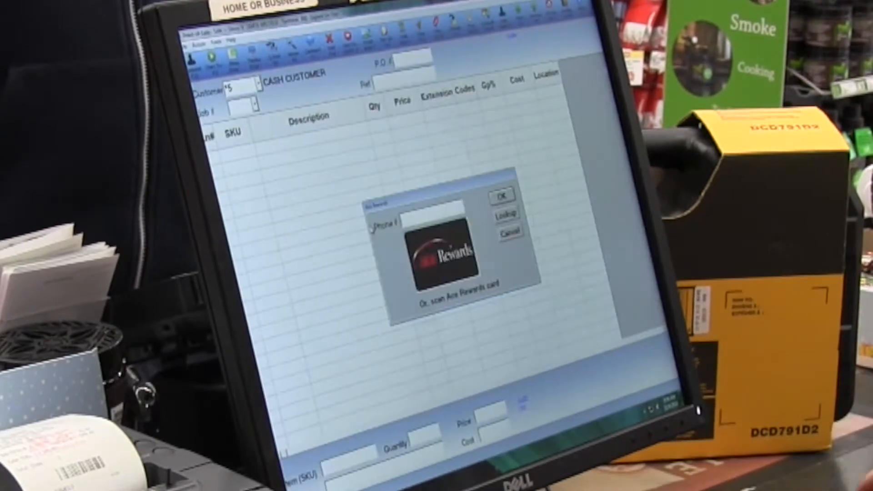